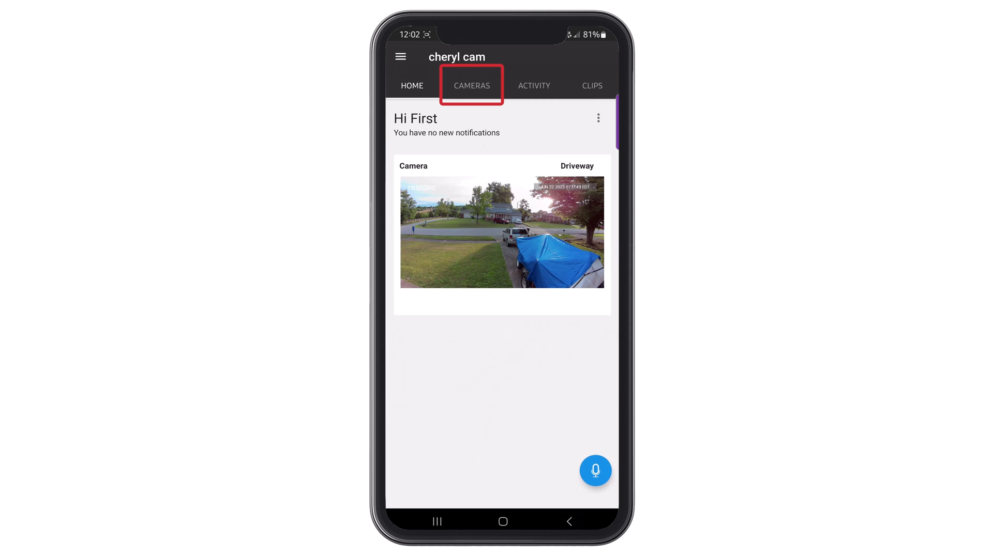
# - From the Cameras list, open the Front Yard camera's Settings and go to General
pyautogui.click(471, 85)
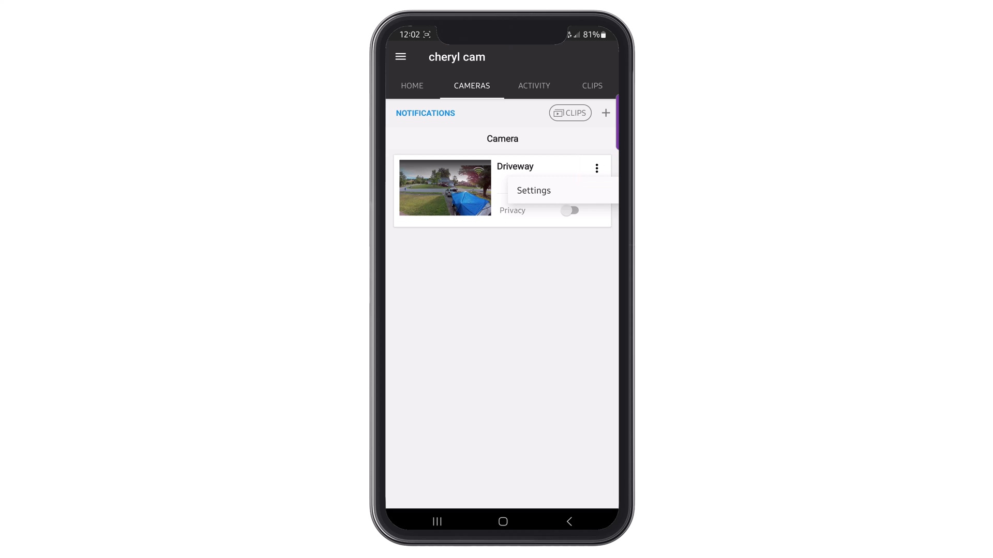
pyautogui.click(533, 191)
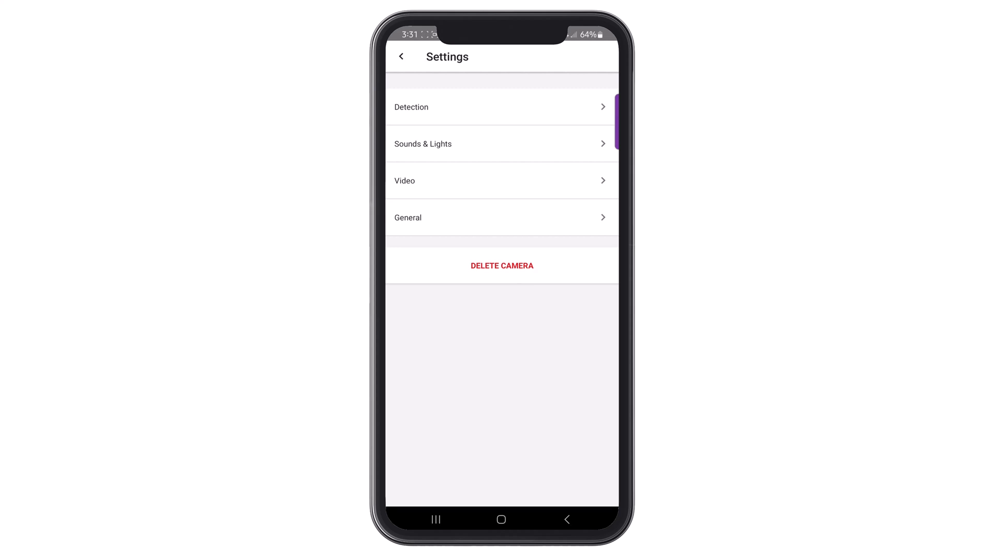
pyautogui.click(502, 218)
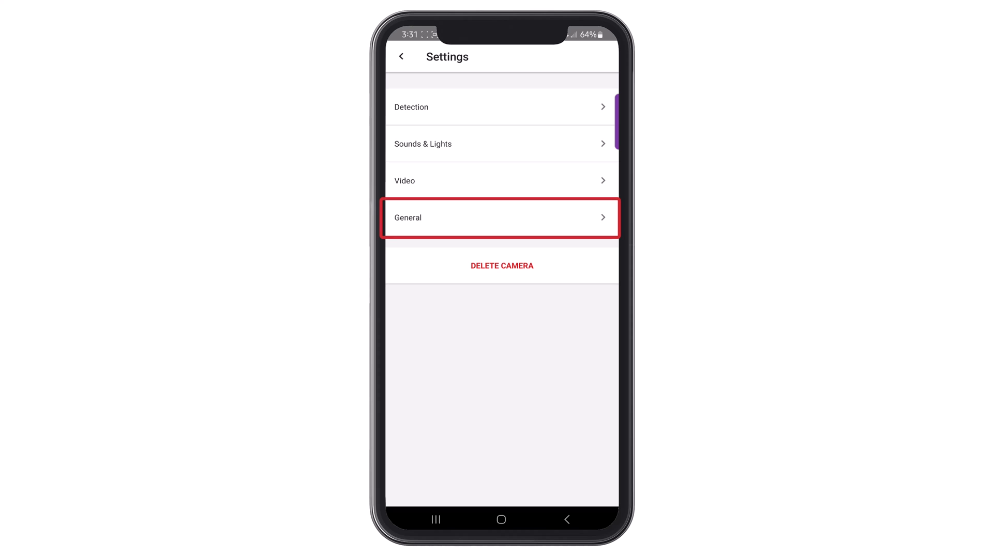
pyautogui.click(499, 217)
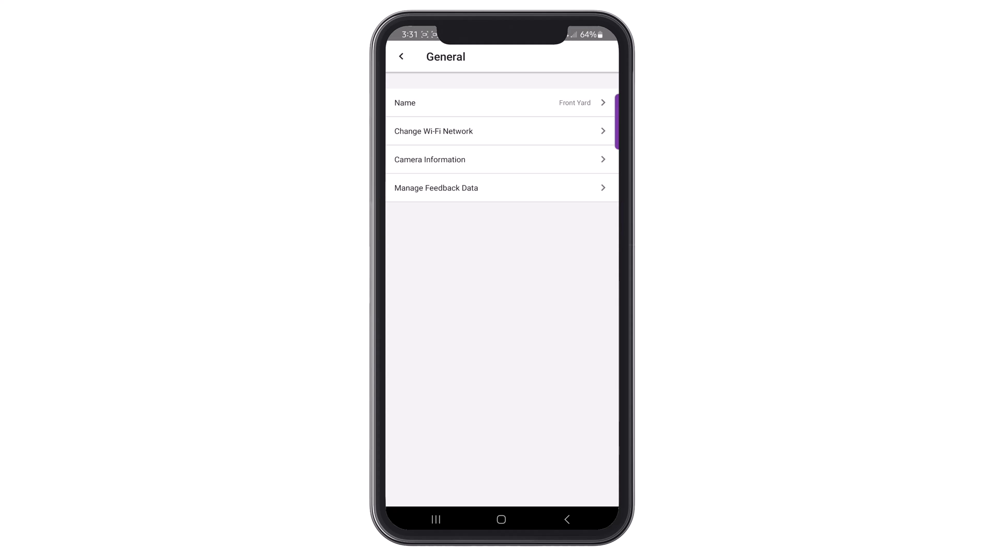
# - Open the camera Name field and edit it to read Driveway
pyautogui.click(500, 102)
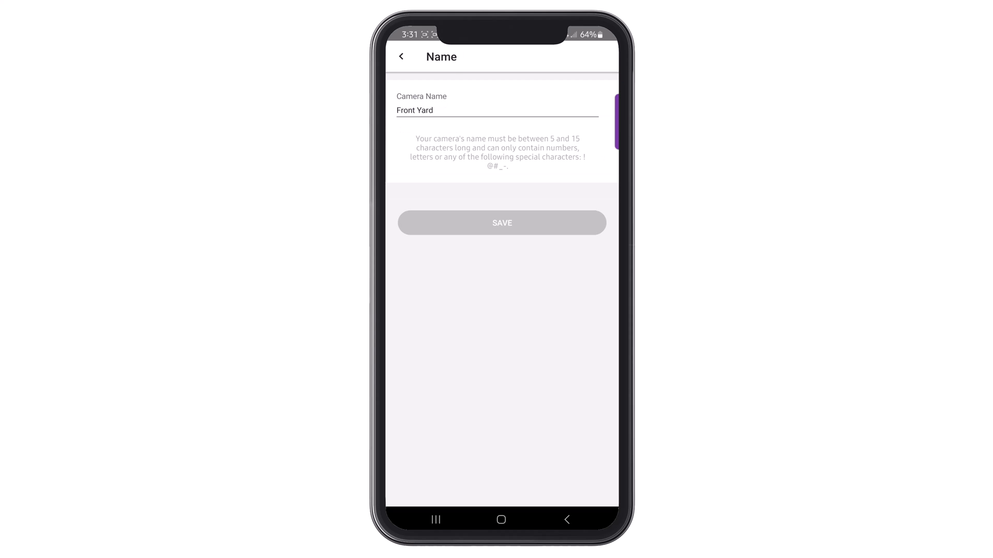
pyautogui.click(496, 110)
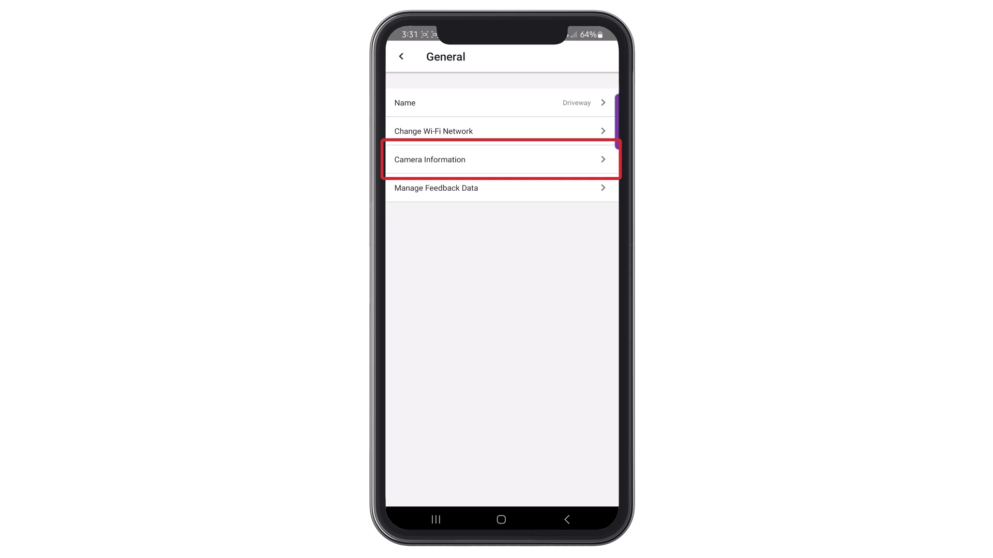
# - View Camera Information (model, firmware, network, signal), then go back twice to Settings
pyautogui.click(501, 159)
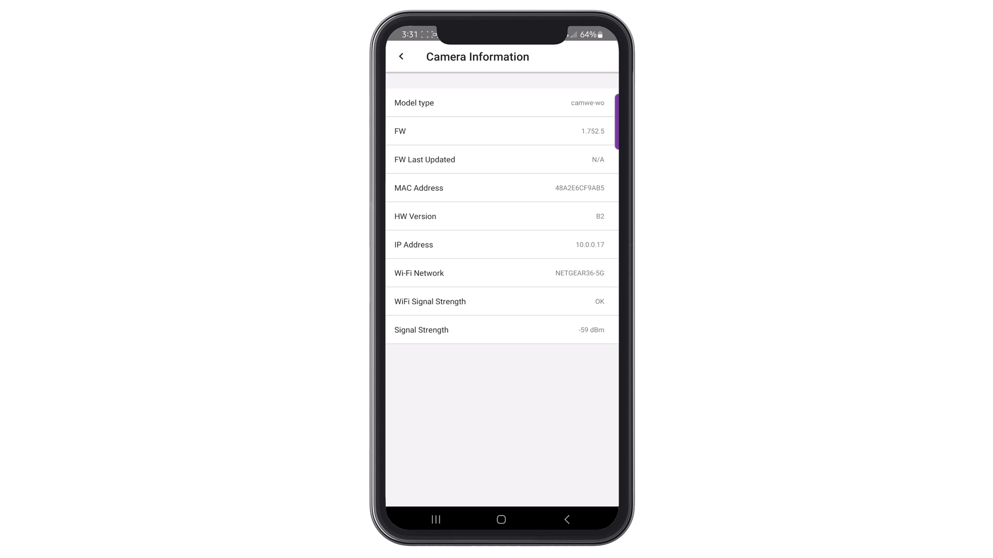
pyautogui.click(401, 56)
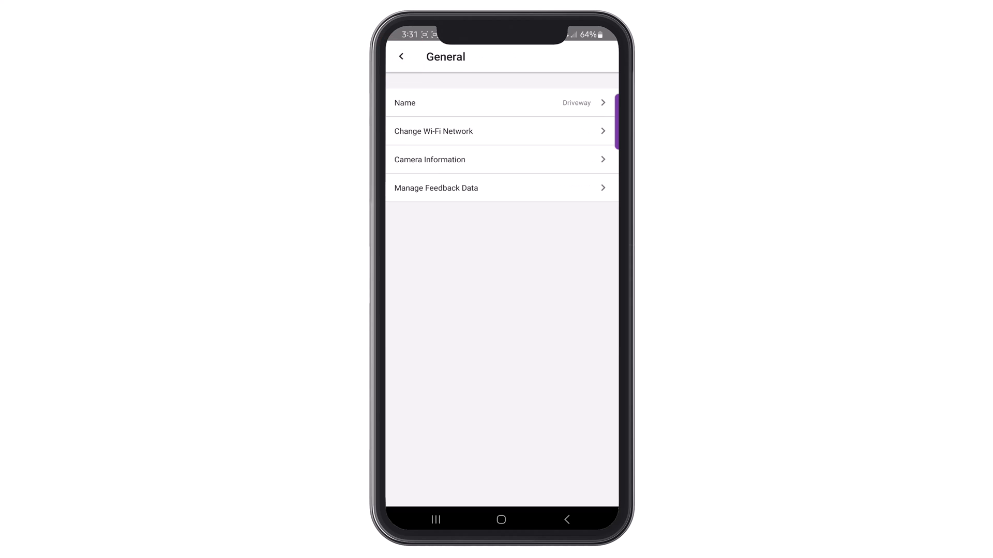
pyautogui.click(401, 56)
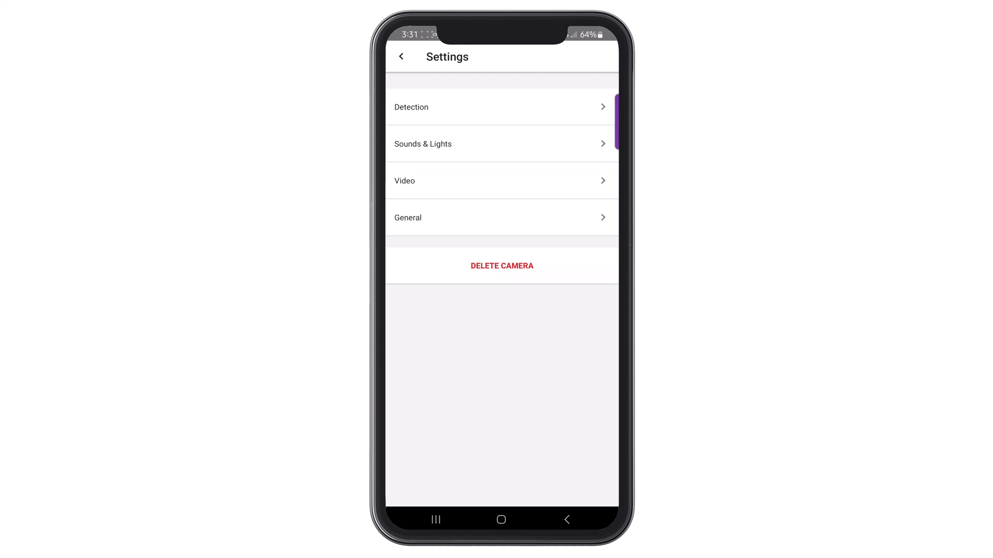